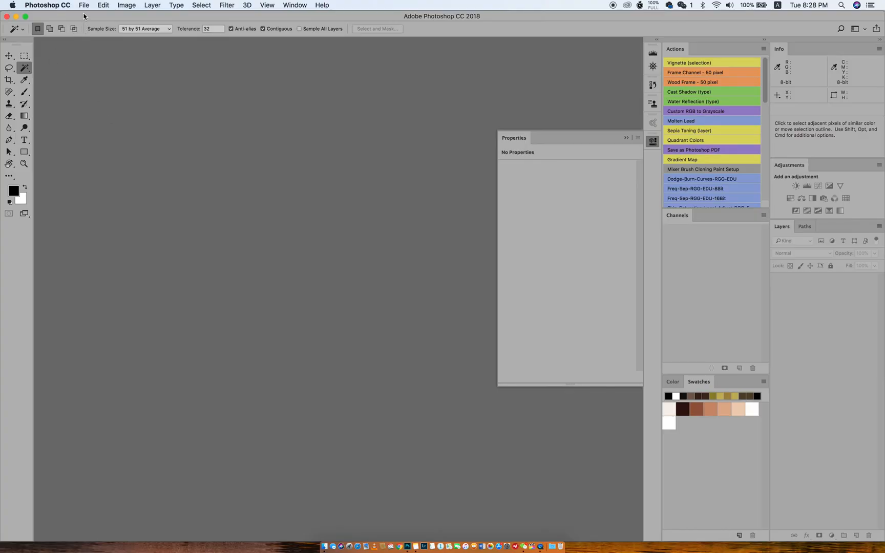
Open the recent portrait IMG_9043 1.jpg from File > Open Recent.
left_click(83, 5)
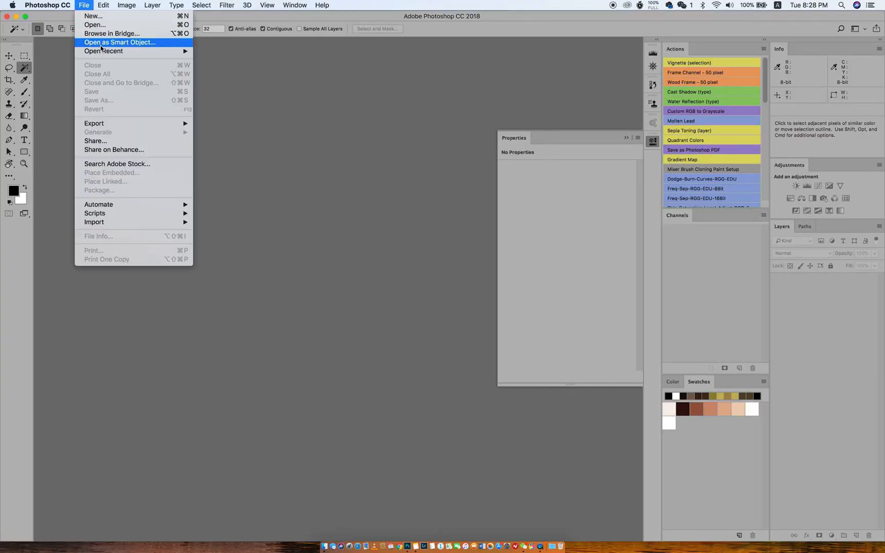
mouse_move(103, 51)
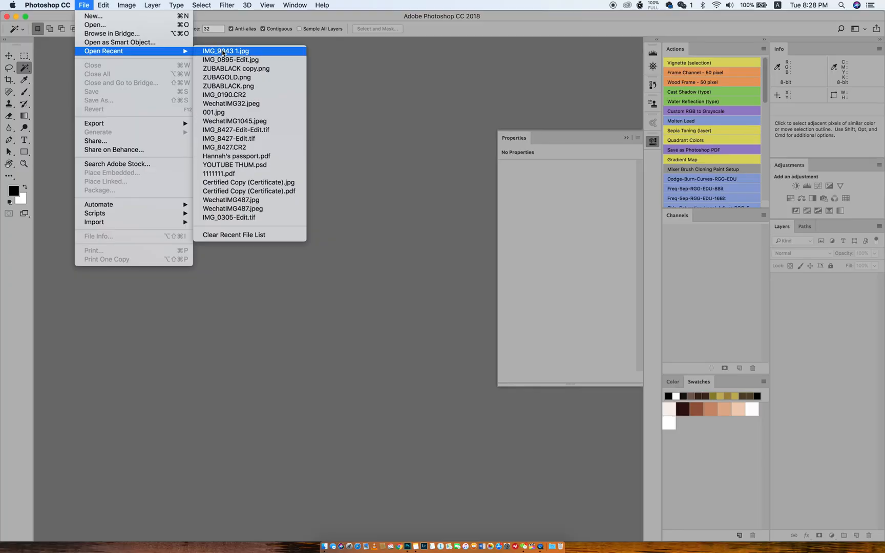
left_click(225, 51)
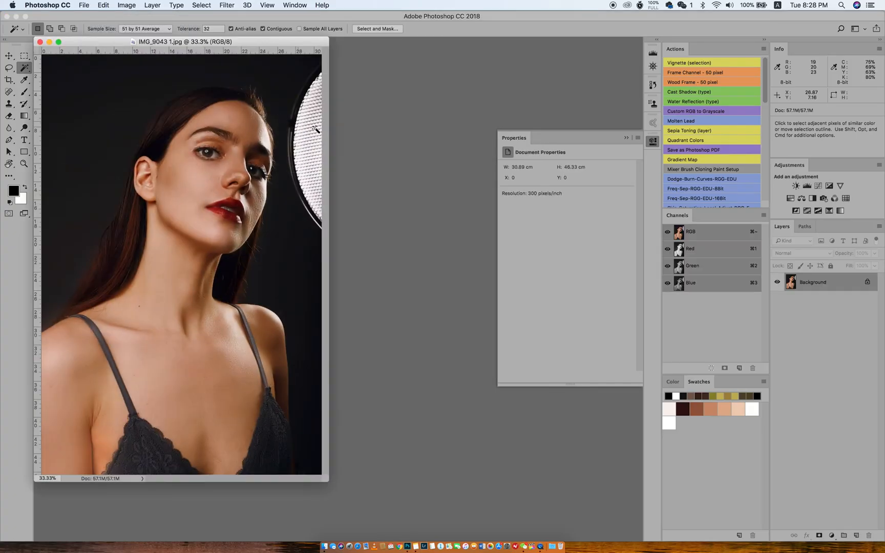
left_click(83, 5)
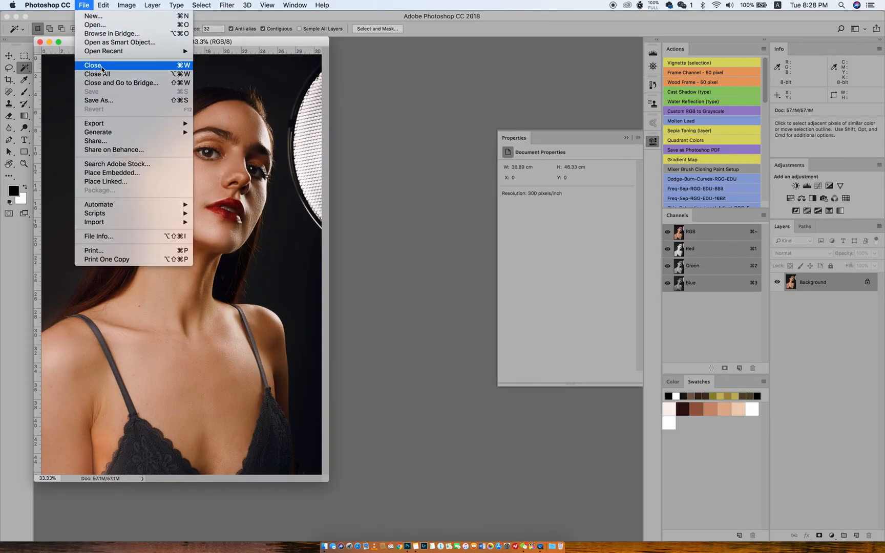
mouse_move(94, 123)
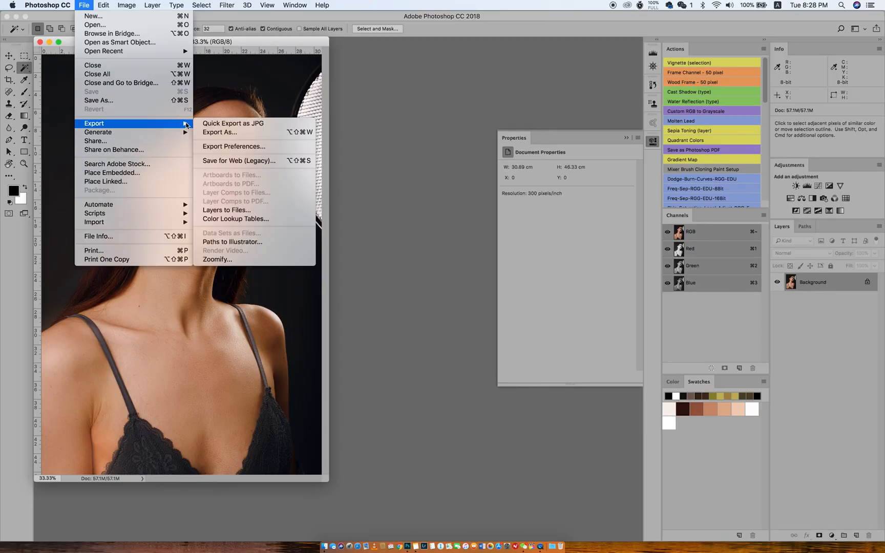
mouse_move(237, 161)
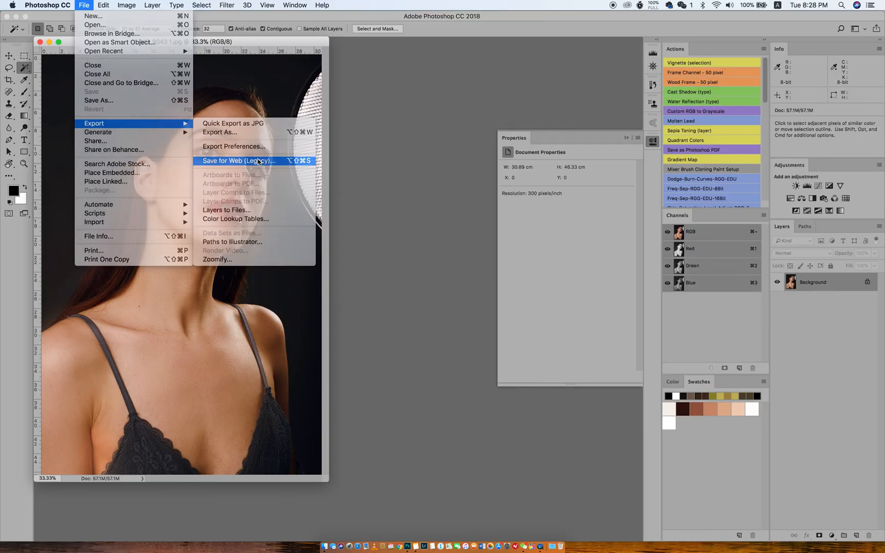
In Save for Web (Legacy), switch the format from JPEG to PNG-8 with 8 colours.
left_click(238, 160)
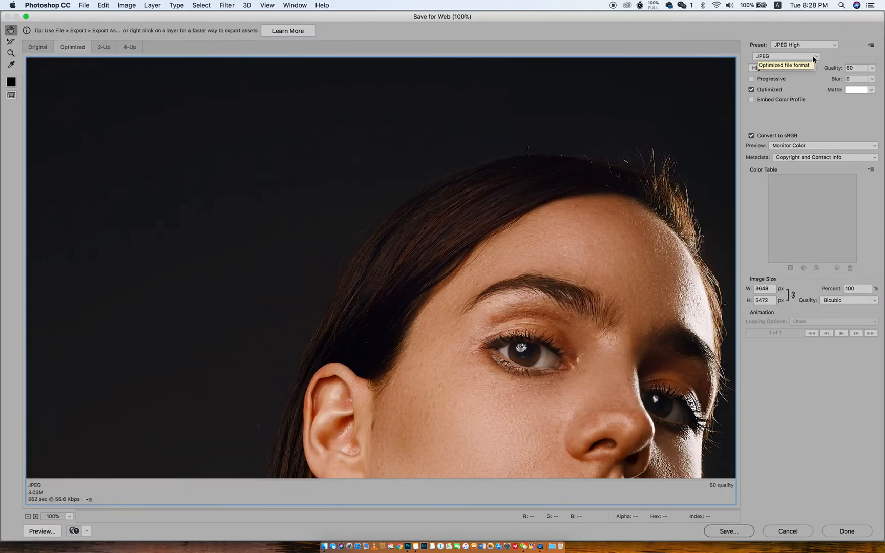
left_click(784, 56)
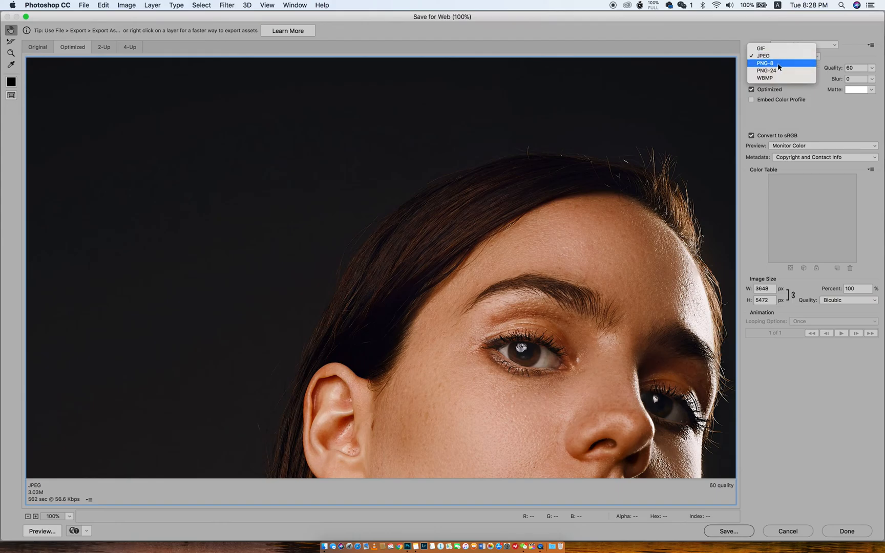
left_click(763, 55)
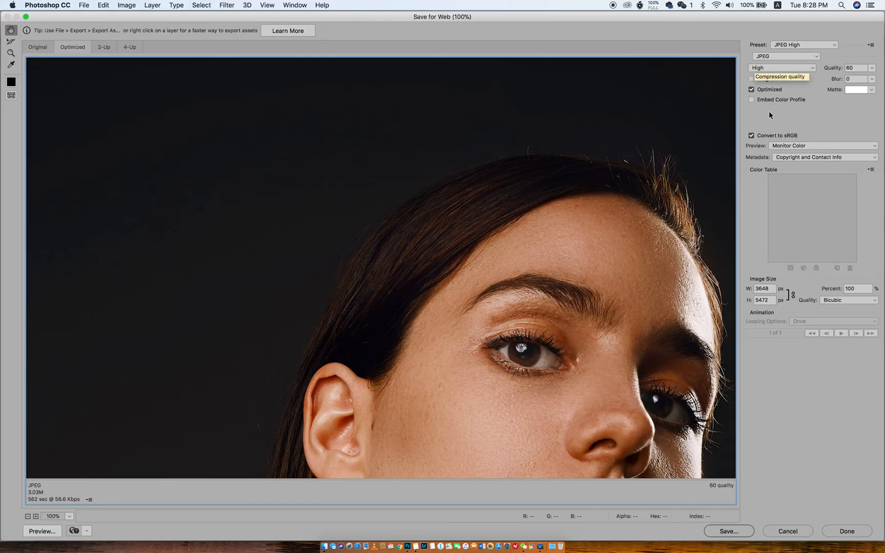
left_click(784, 56)
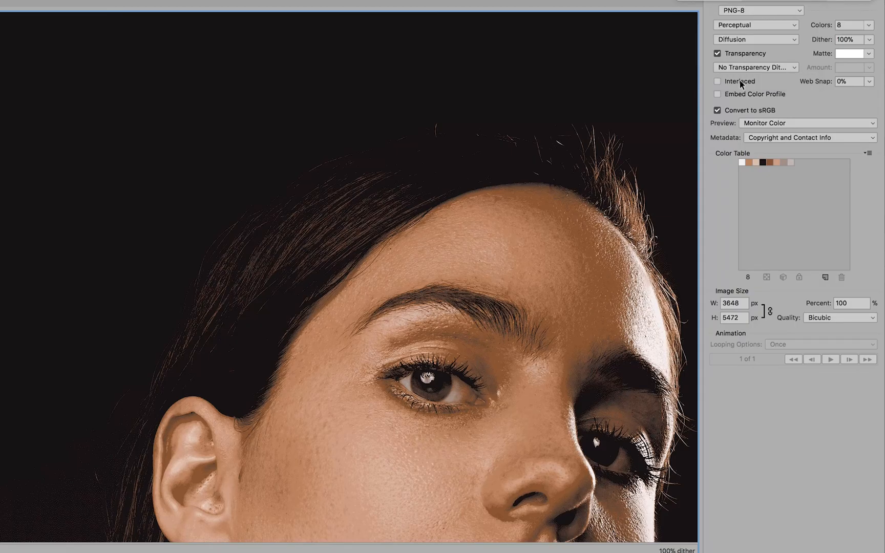
mouse_move(718, 81)
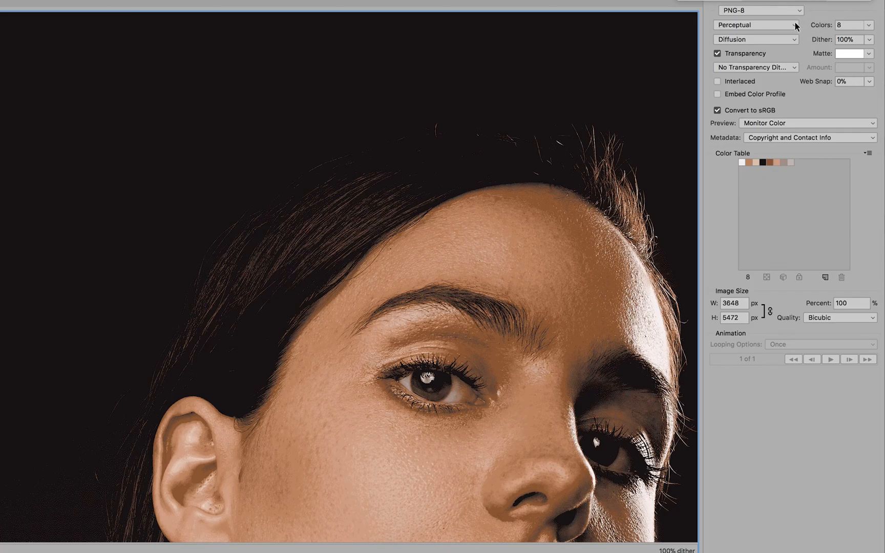
mouse_move(798, 137)
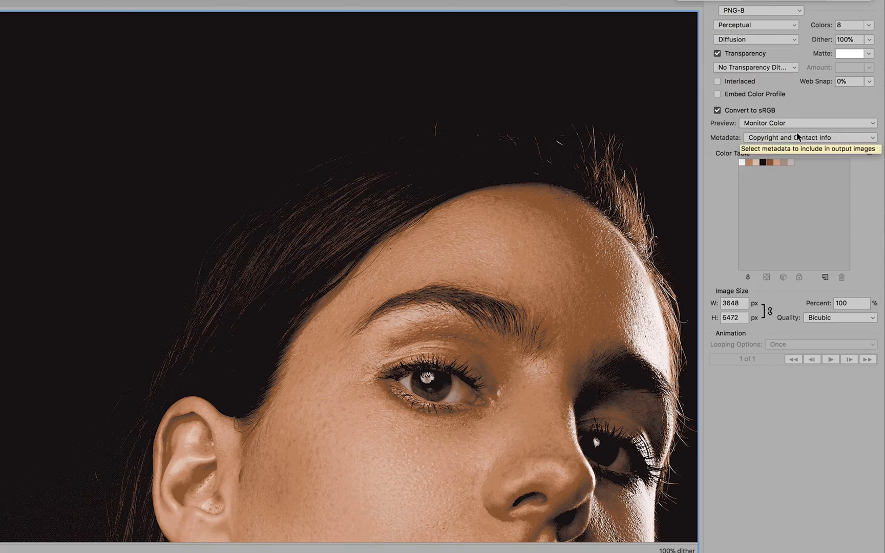
mouse_move(840, 123)
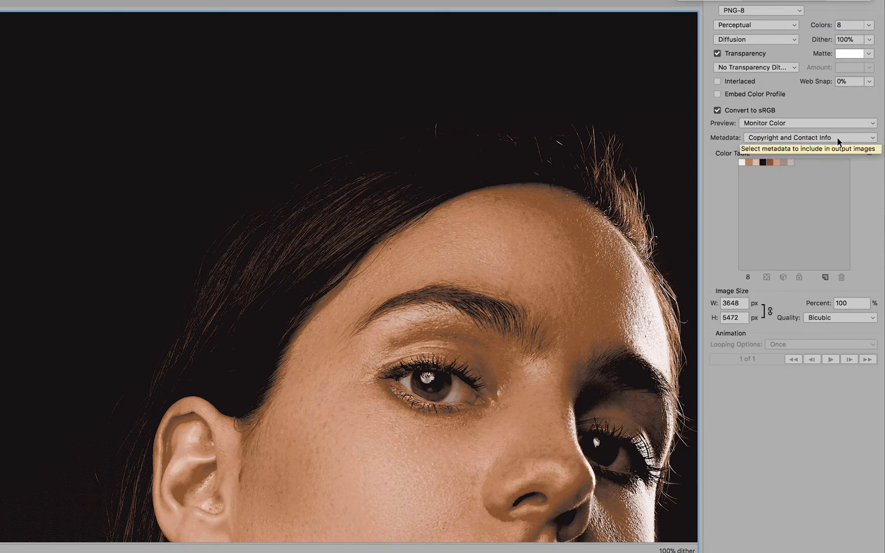
left_click(871, 25)
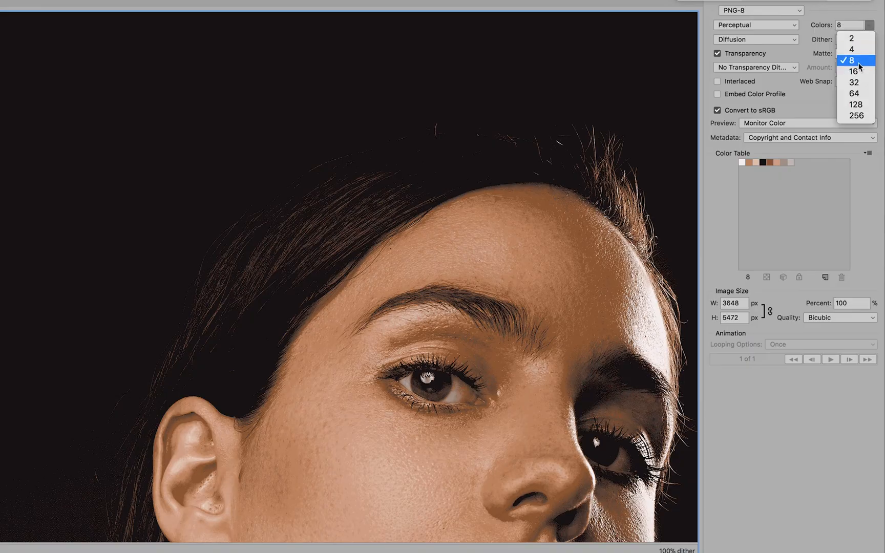
left_click(853, 61)
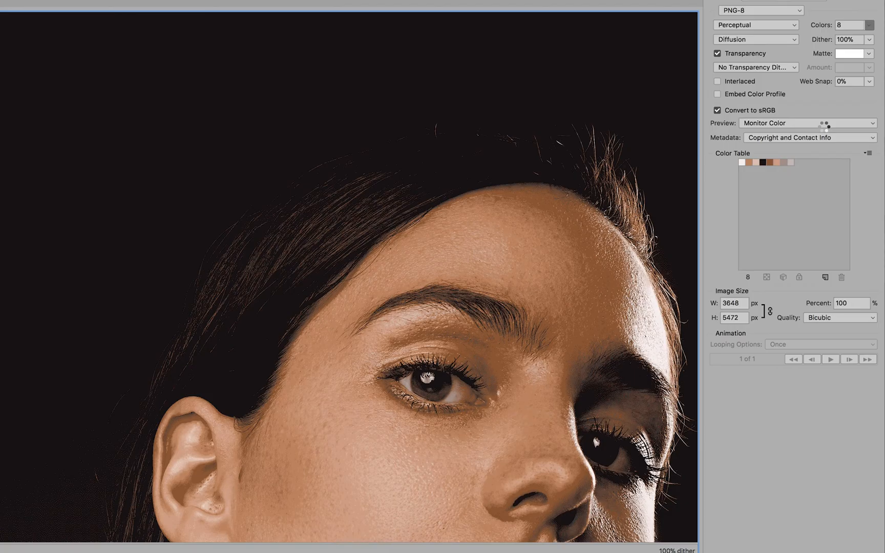
left_click(849, 24)
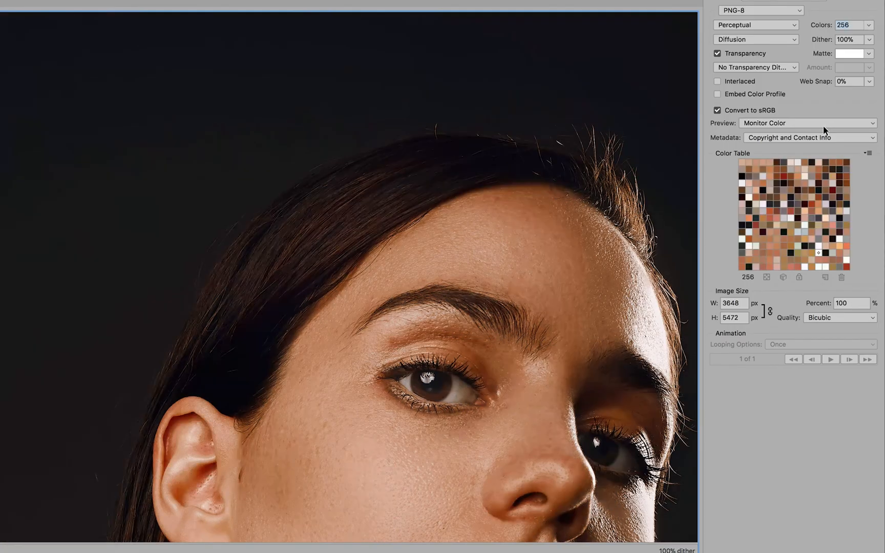
mouse_move(808, 123)
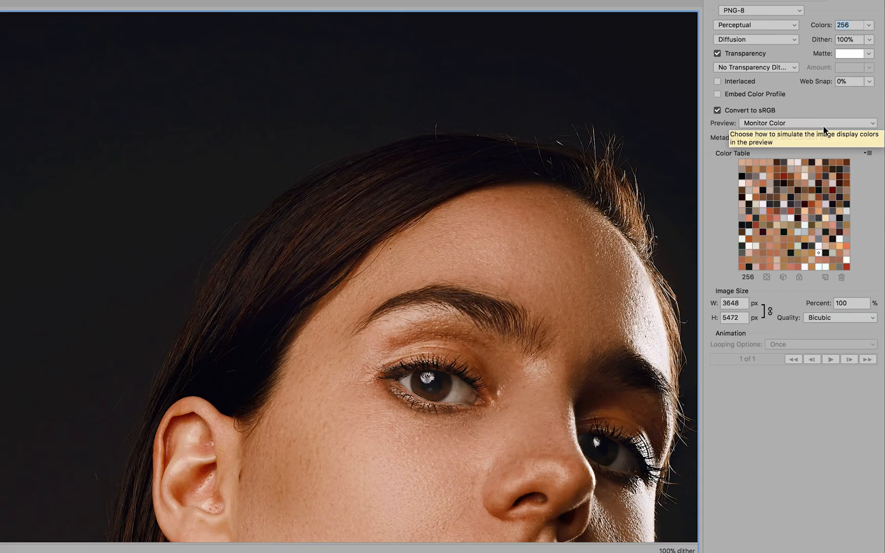
left_click(871, 24)
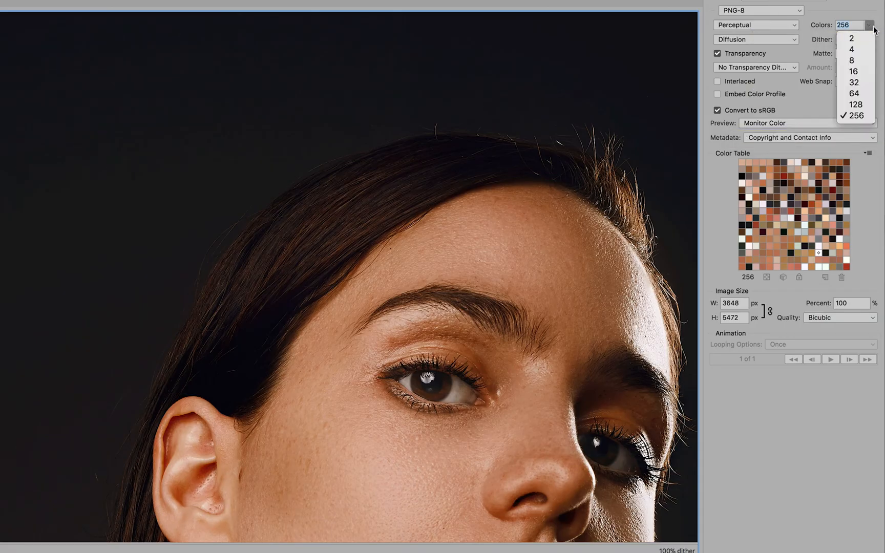
mouse_move(852, 60)
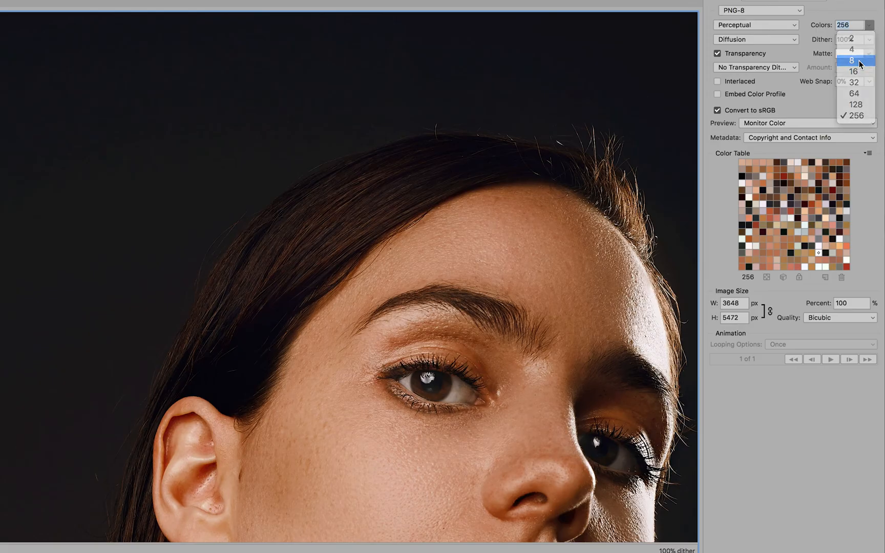
left_click(851, 61)
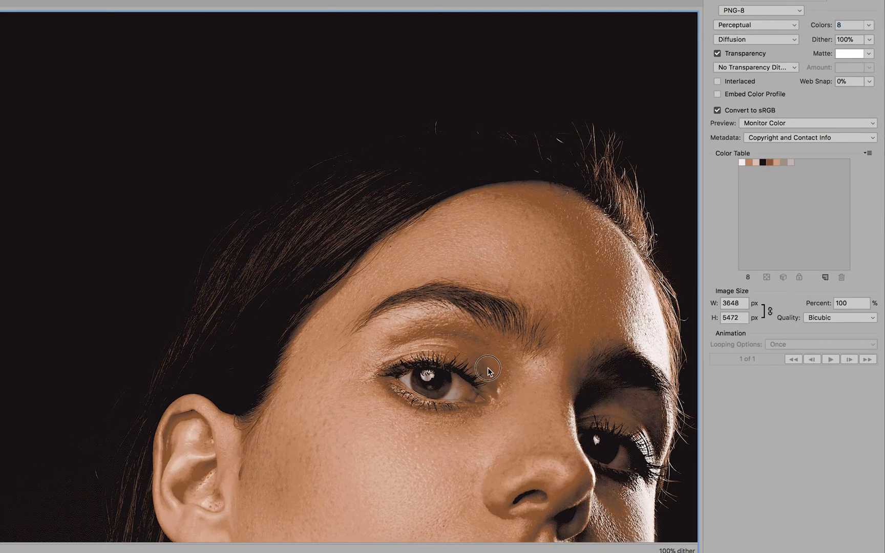
left_click_drag(488, 370, 209, 122)
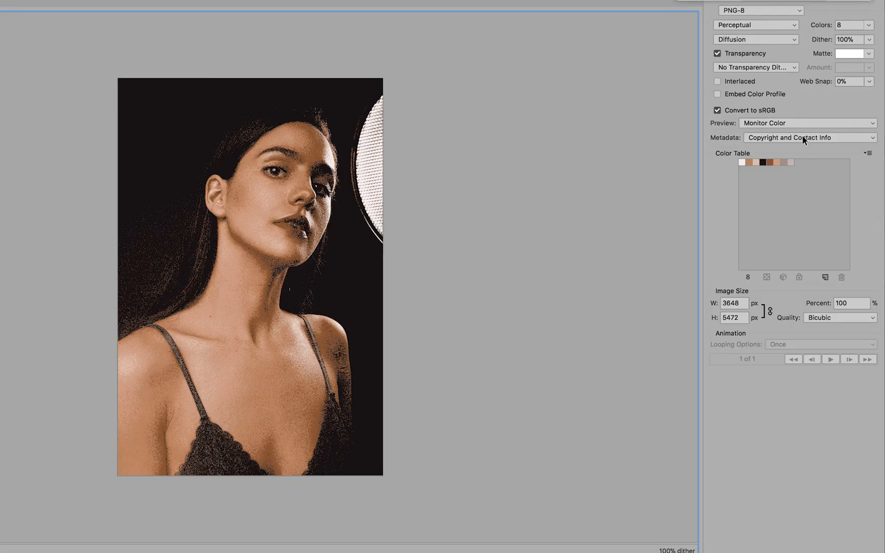
mouse_move(824, 158)
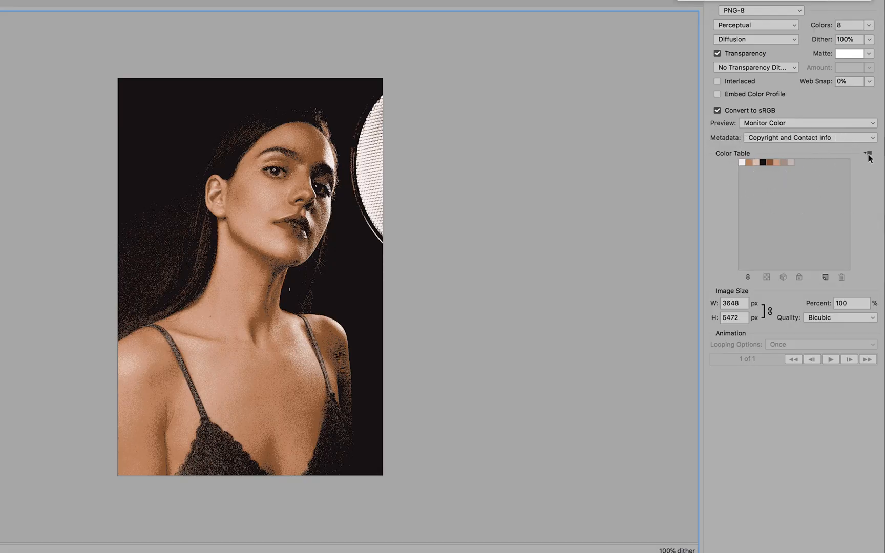
Save the colour table to the Desktop as COLOR PALETTE.act.
left_click(868, 153)
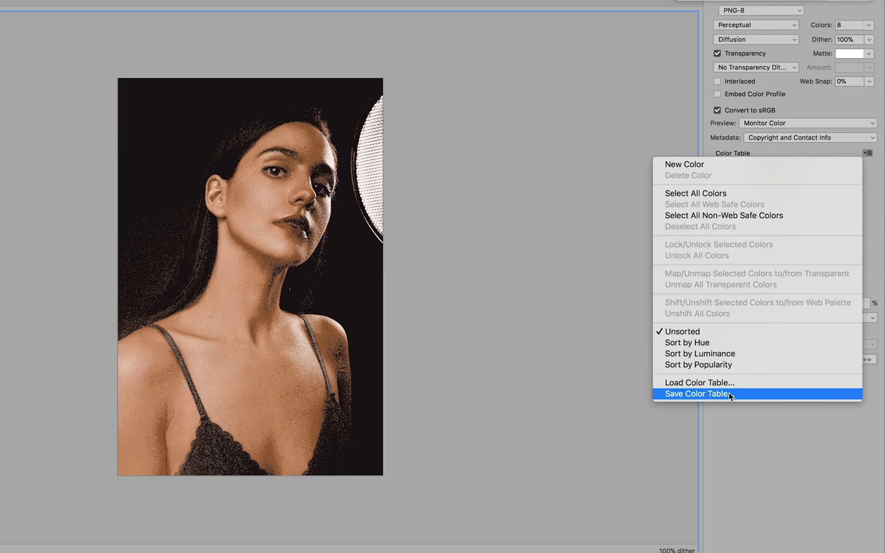
left_click(696, 393)
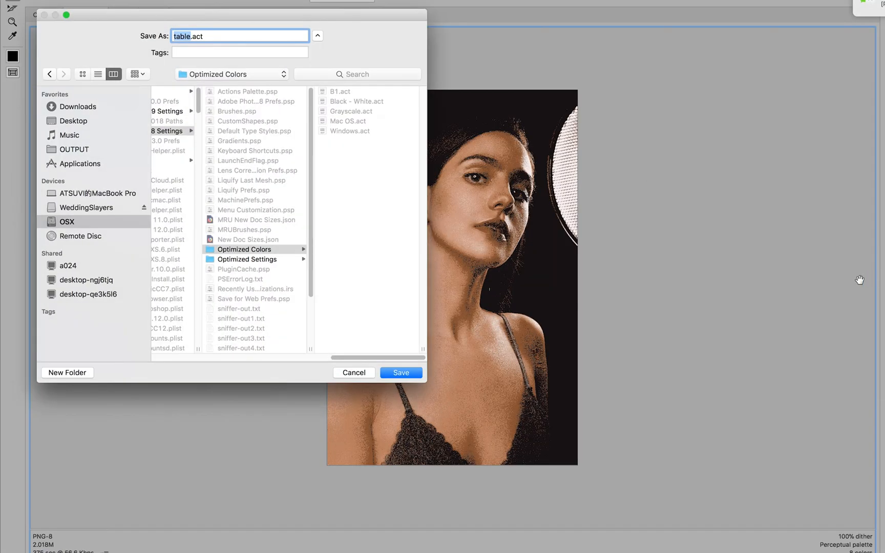
left_click(73, 121)
type("COLOR PALE")
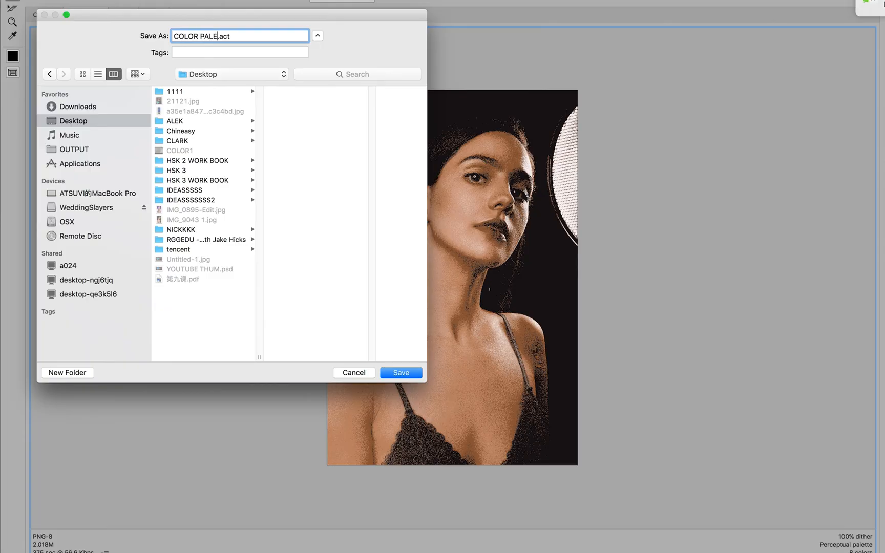
type("TTE")
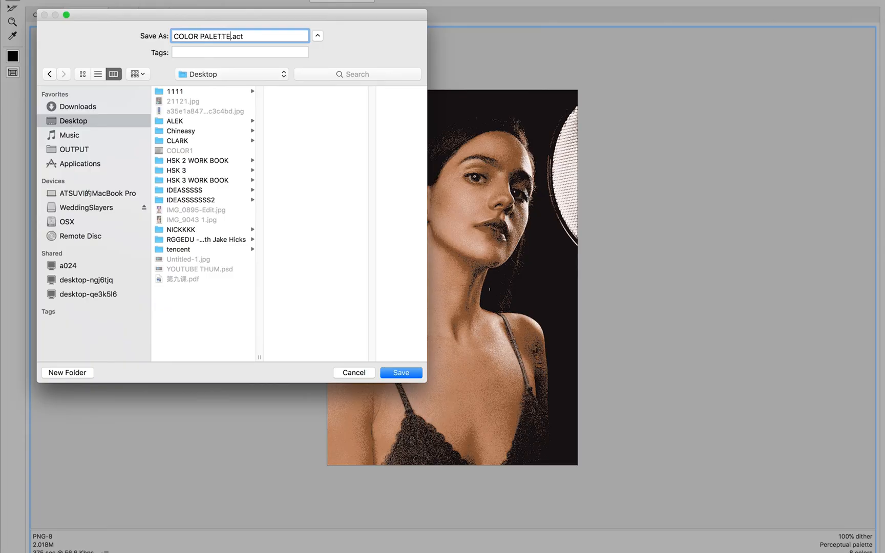
left_click(401, 372)
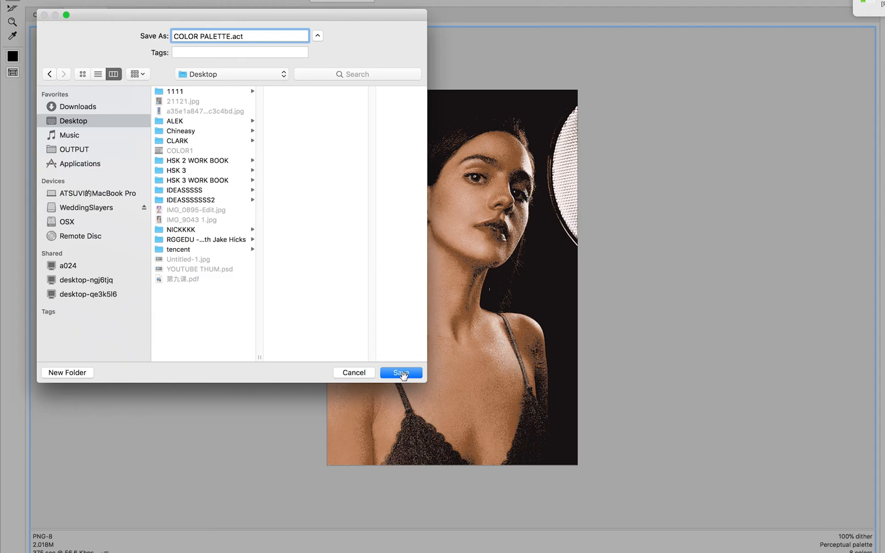
left_click(400, 373)
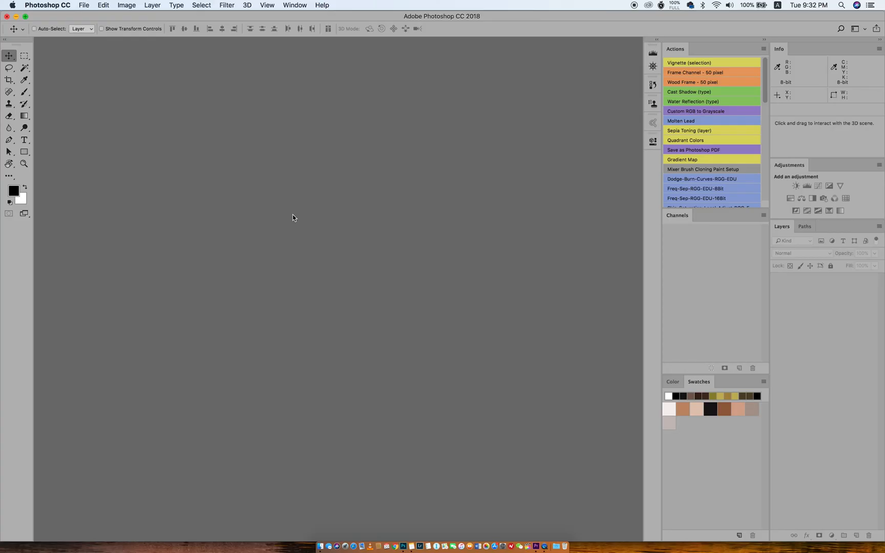
mouse_move(194, 64)
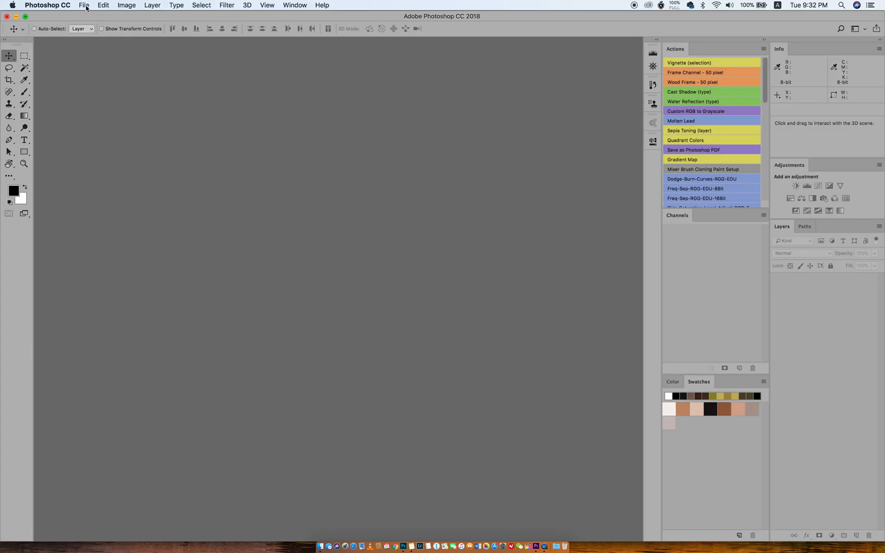
Reopen IMG_9043 1.jpg and pick COLOR PALETTE.act on the Desktop for Replace Swatches.
left_click(83, 5)
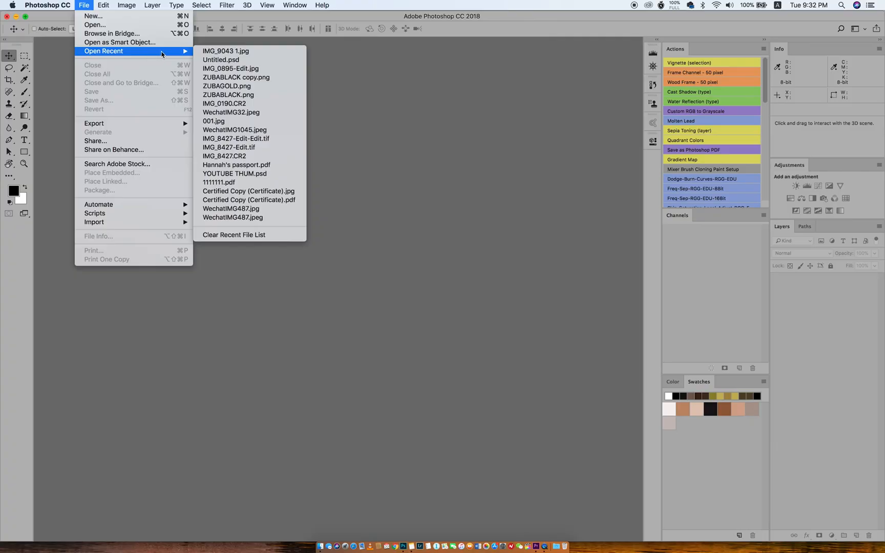
left_click(225, 51)
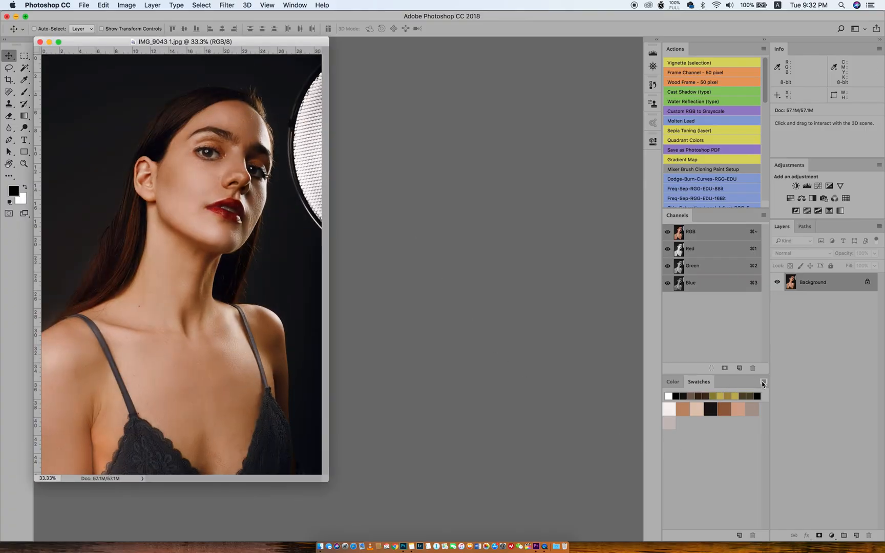
left_click(762, 382)
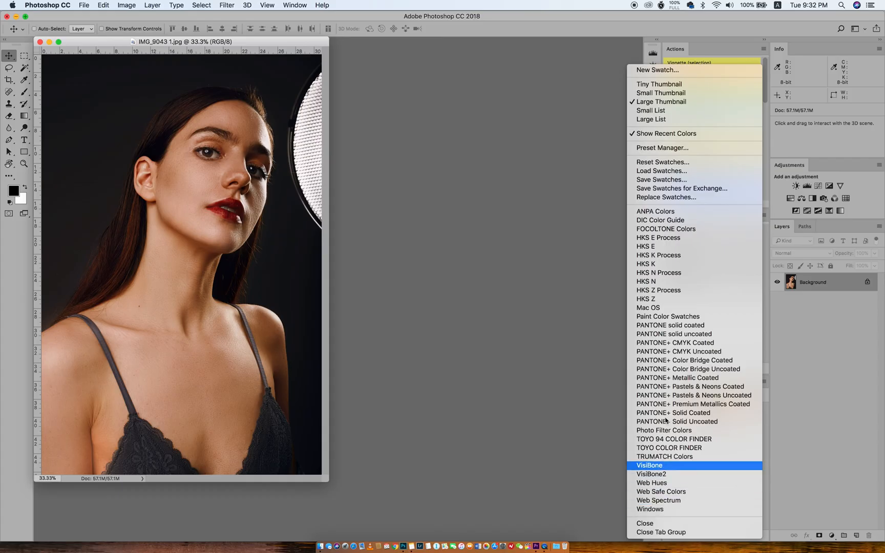
mouse_move(667, 197)
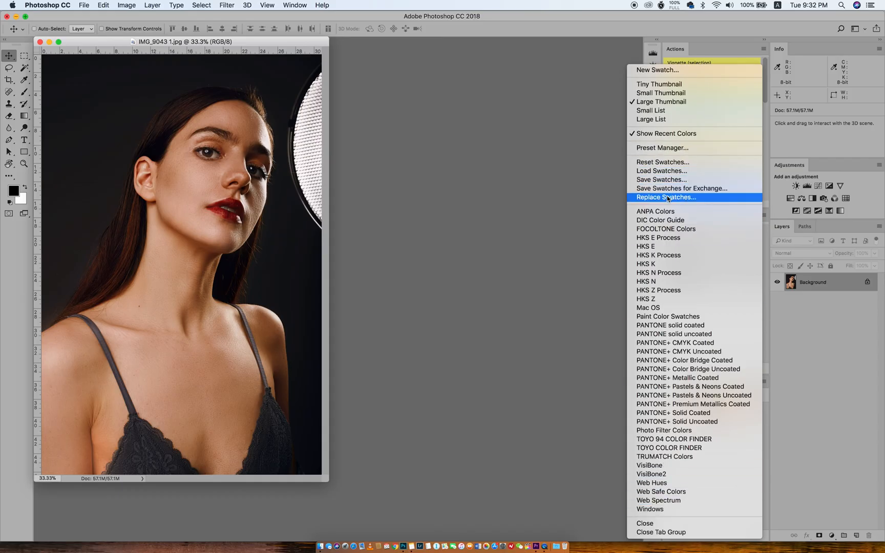
left_click(667, 198)
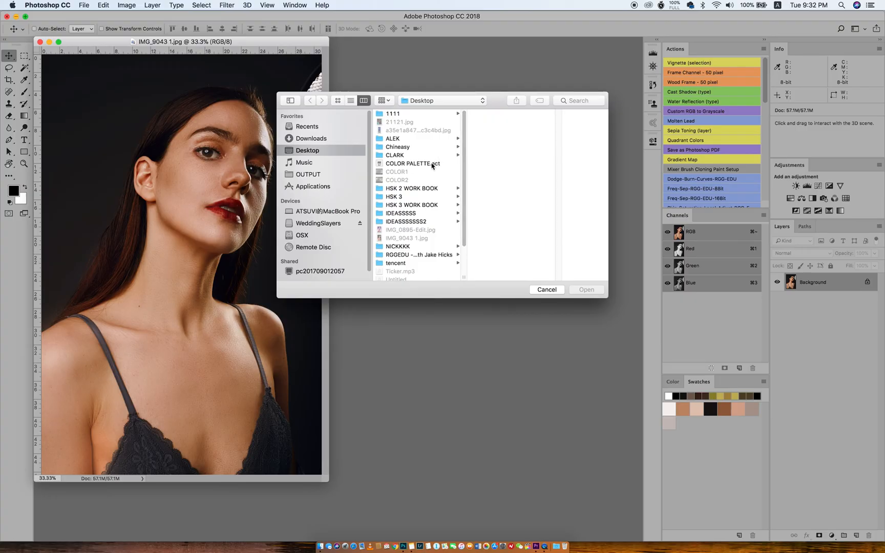
left_click(412, 163)
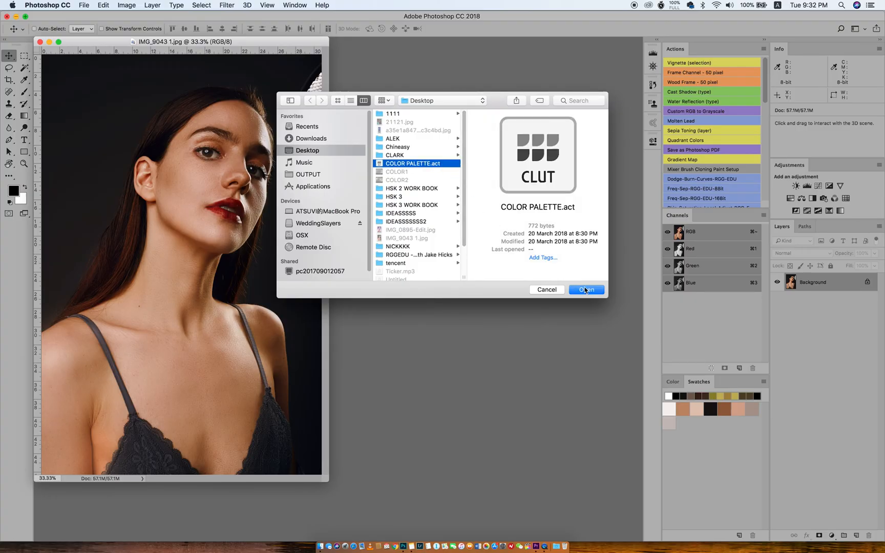
Load COLOR PALETTE.act into the Swatches panel and select the Horizontal Type Tool.
left_click(585, 289)
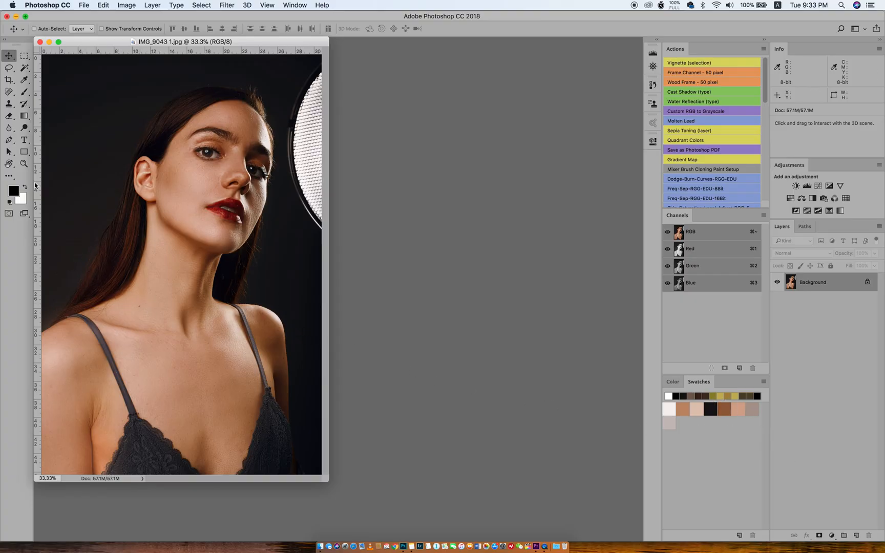
left_click(9, 140)
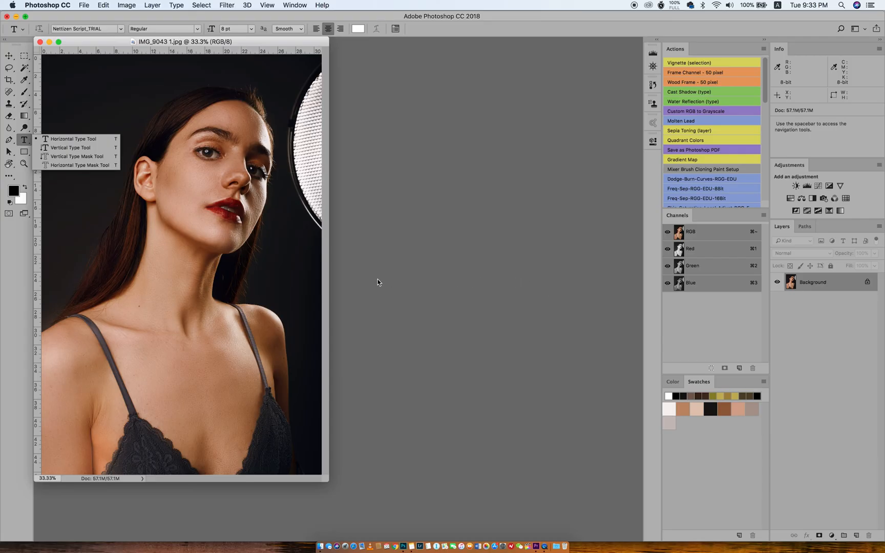
mouse_move(123, 331)
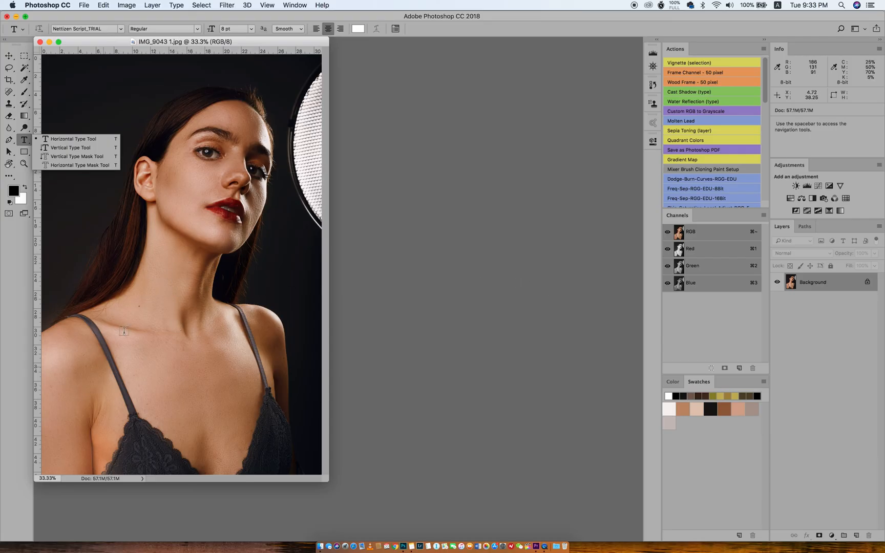